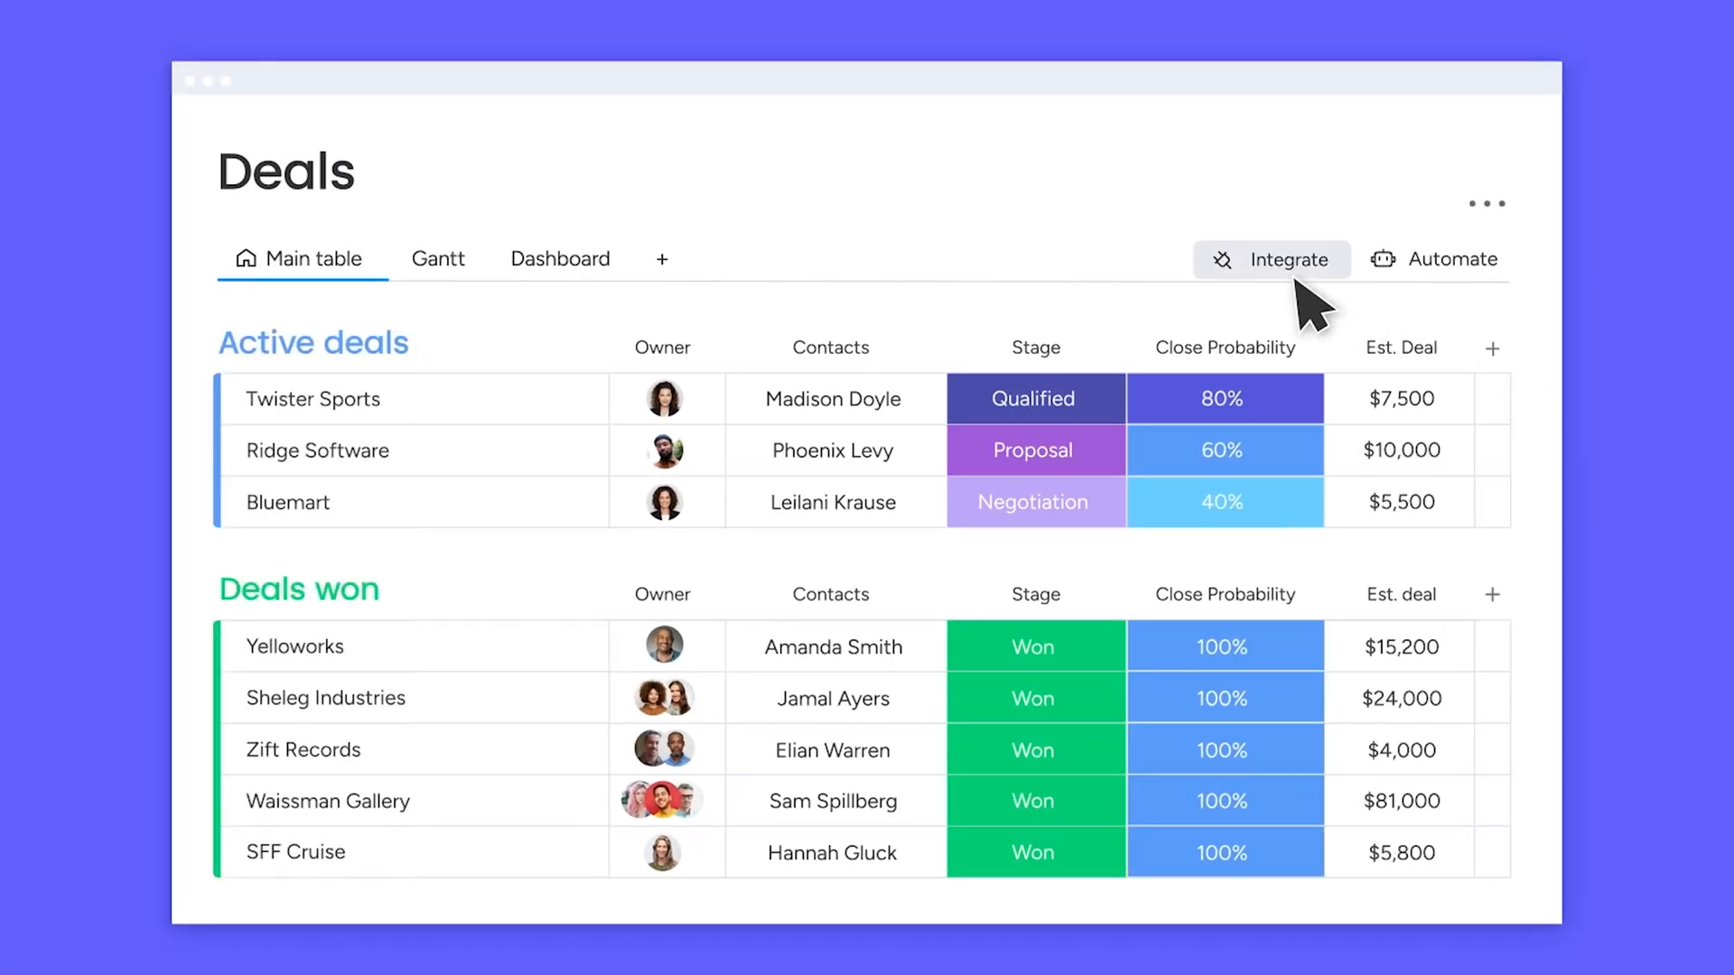
# Switch from the Deals board to the Athena Adverts customer campaigns Main Table.
pyautogui.click(1272, 259)
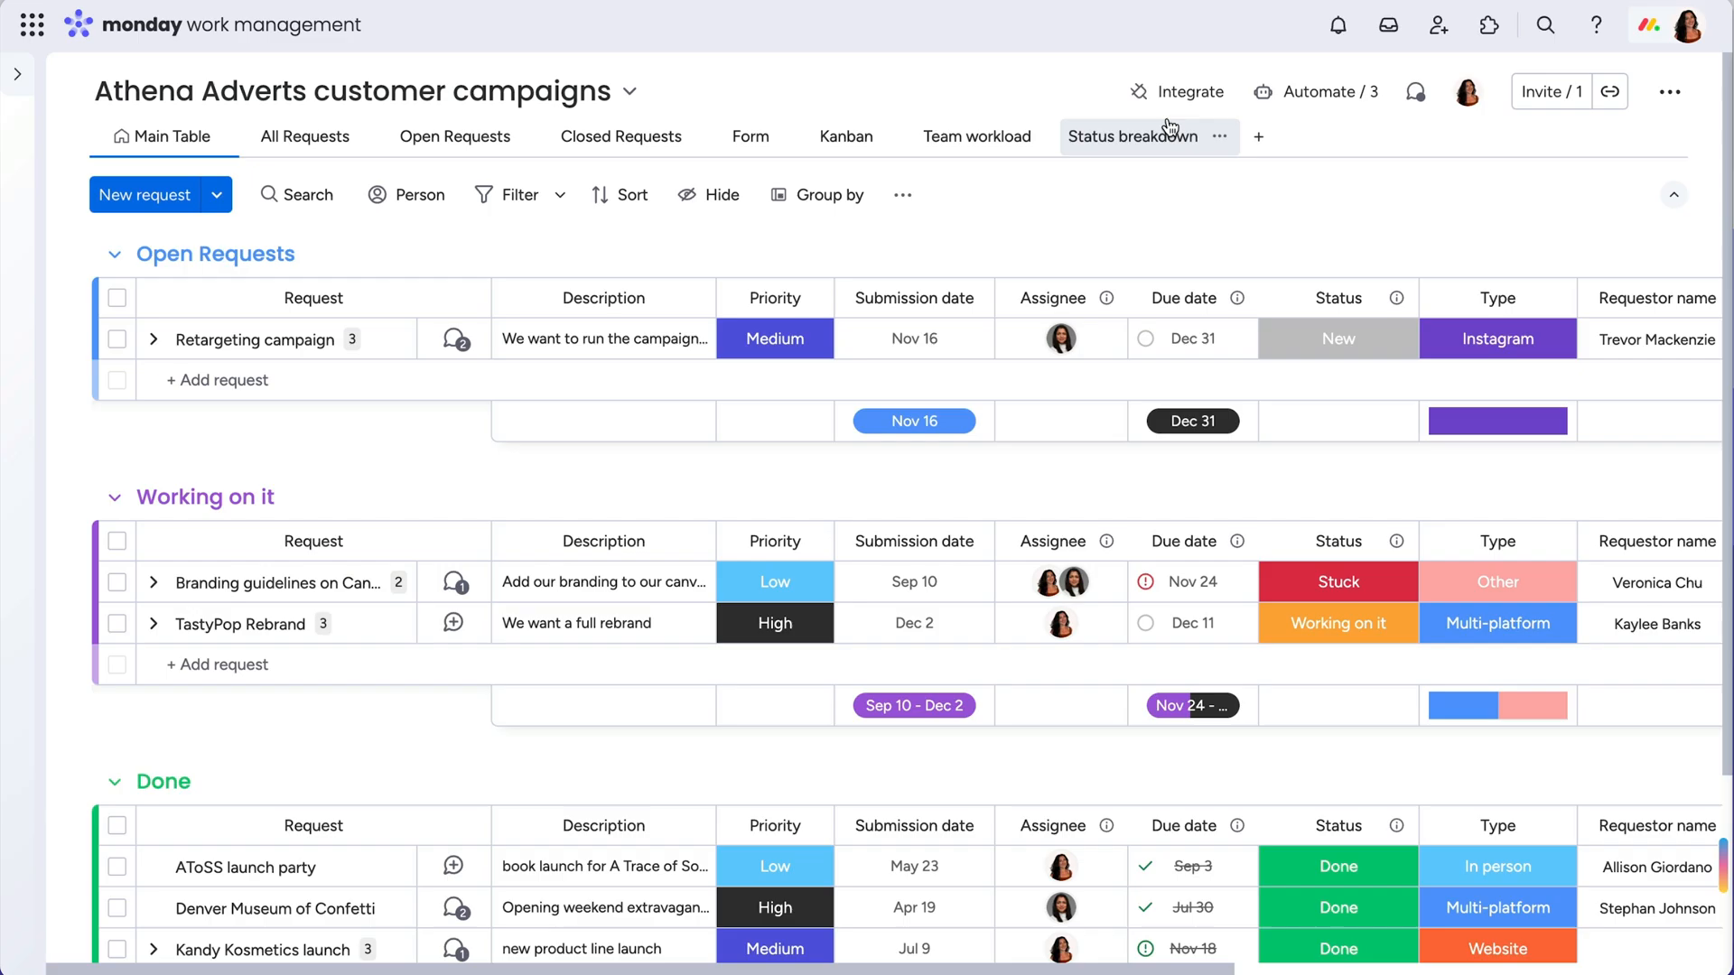
# Open Integrate to show the Automation center's integration templates for the board.
pyautogui.click(1315, 90)
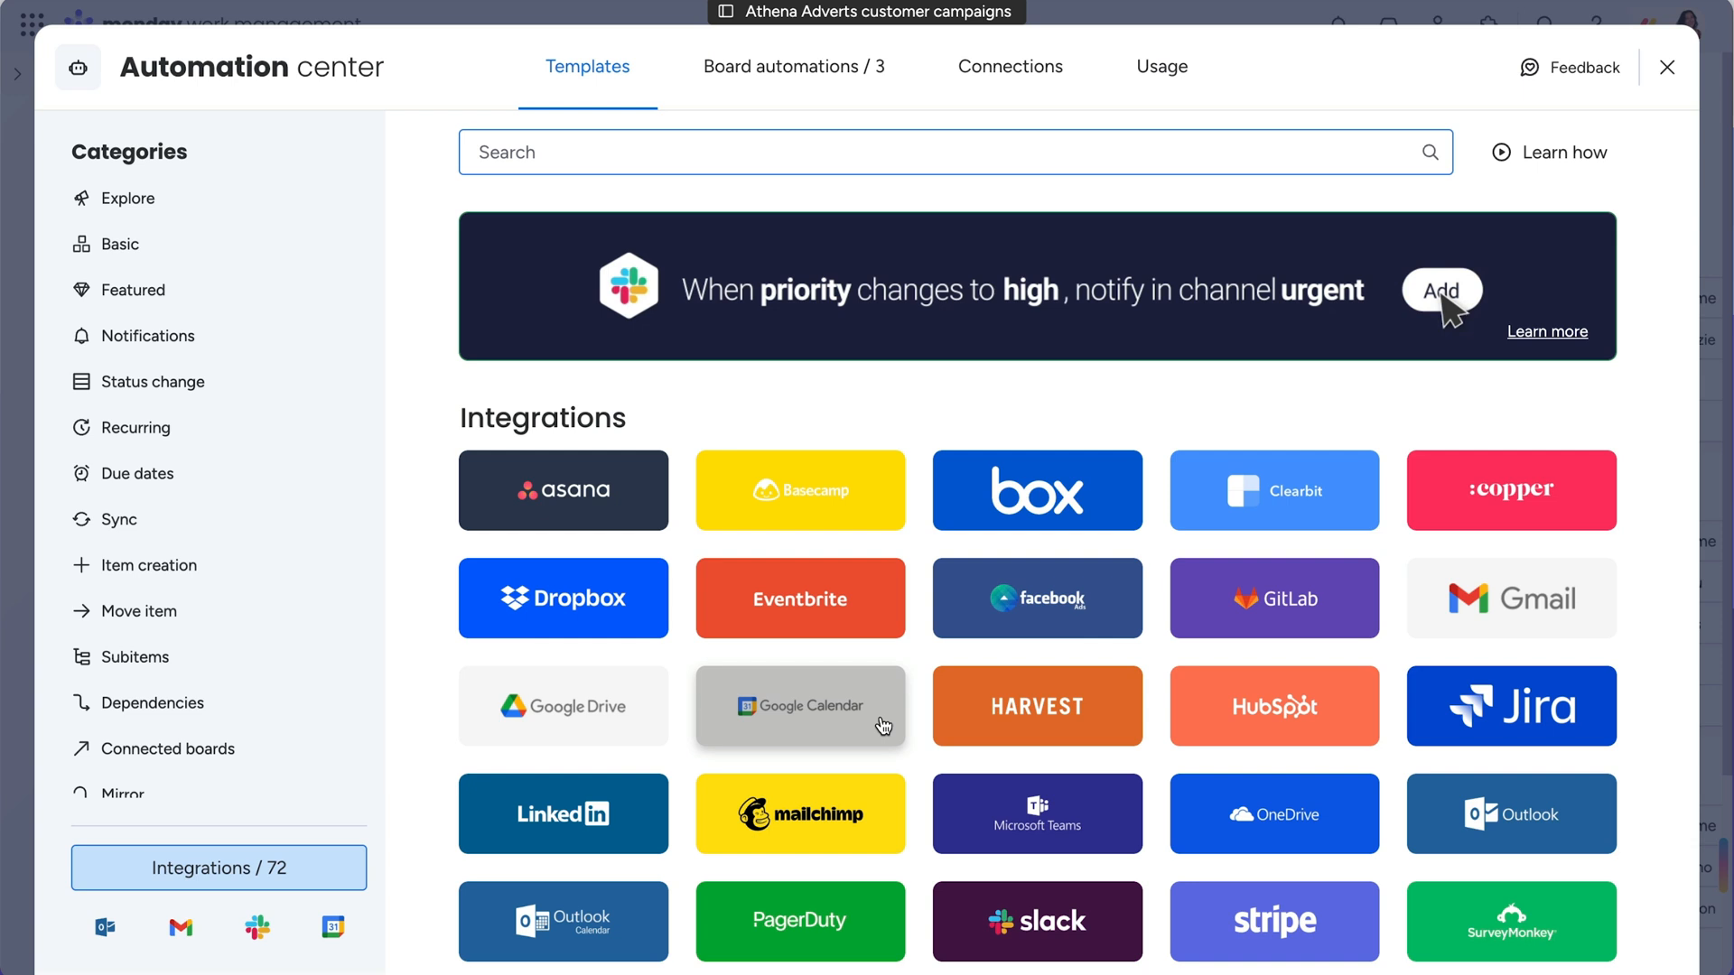
# Select the Google Calendar tile to see its sync recipes.
pyautogui.click(799, 706)
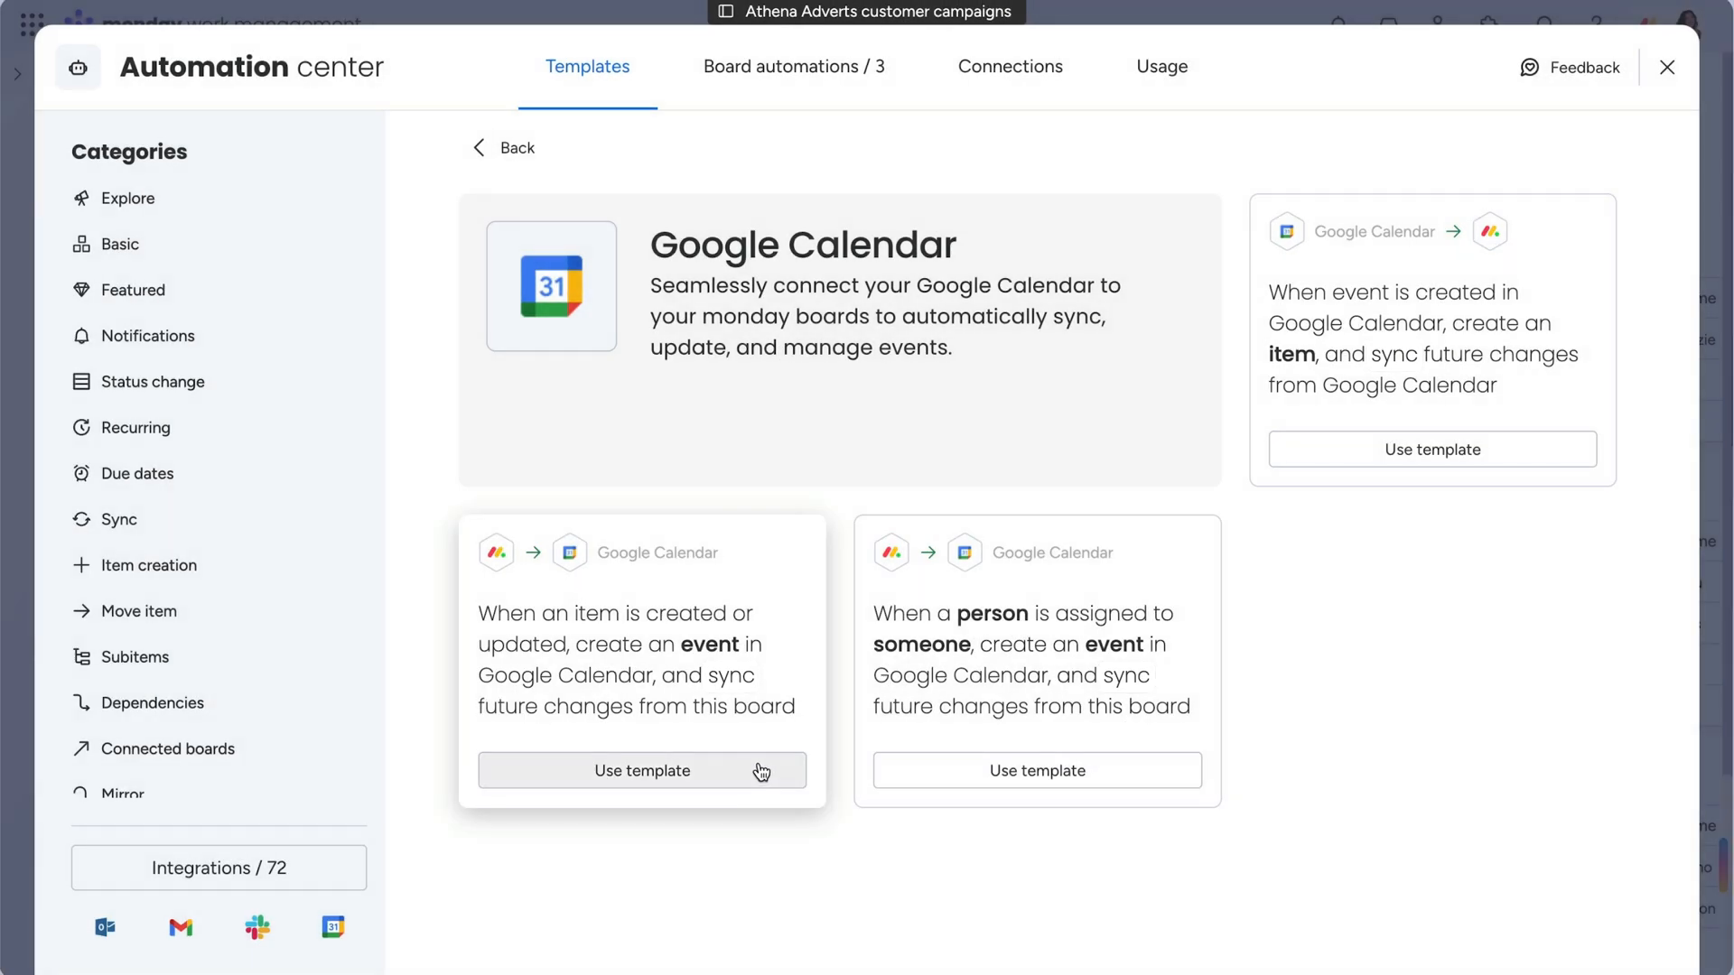
# Use the item-created-or-updated calendar recipe with the connected Google account and create it.
pyautogui.click(642, 770)
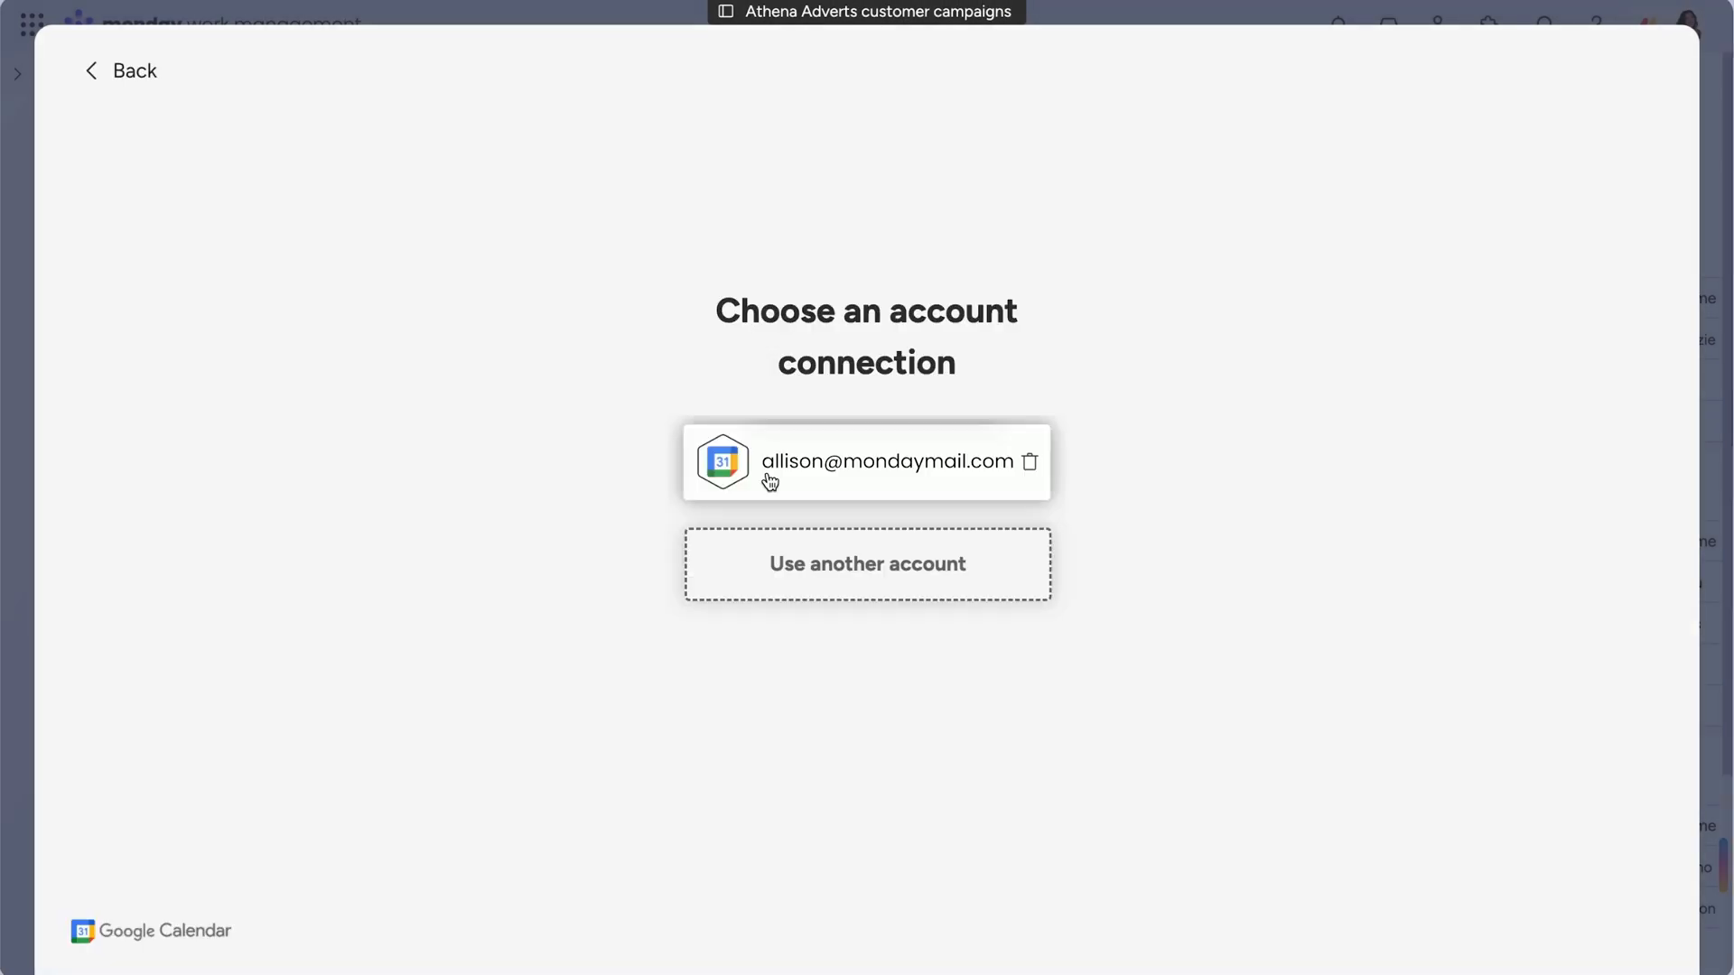
pyautogui.click(866, 461)
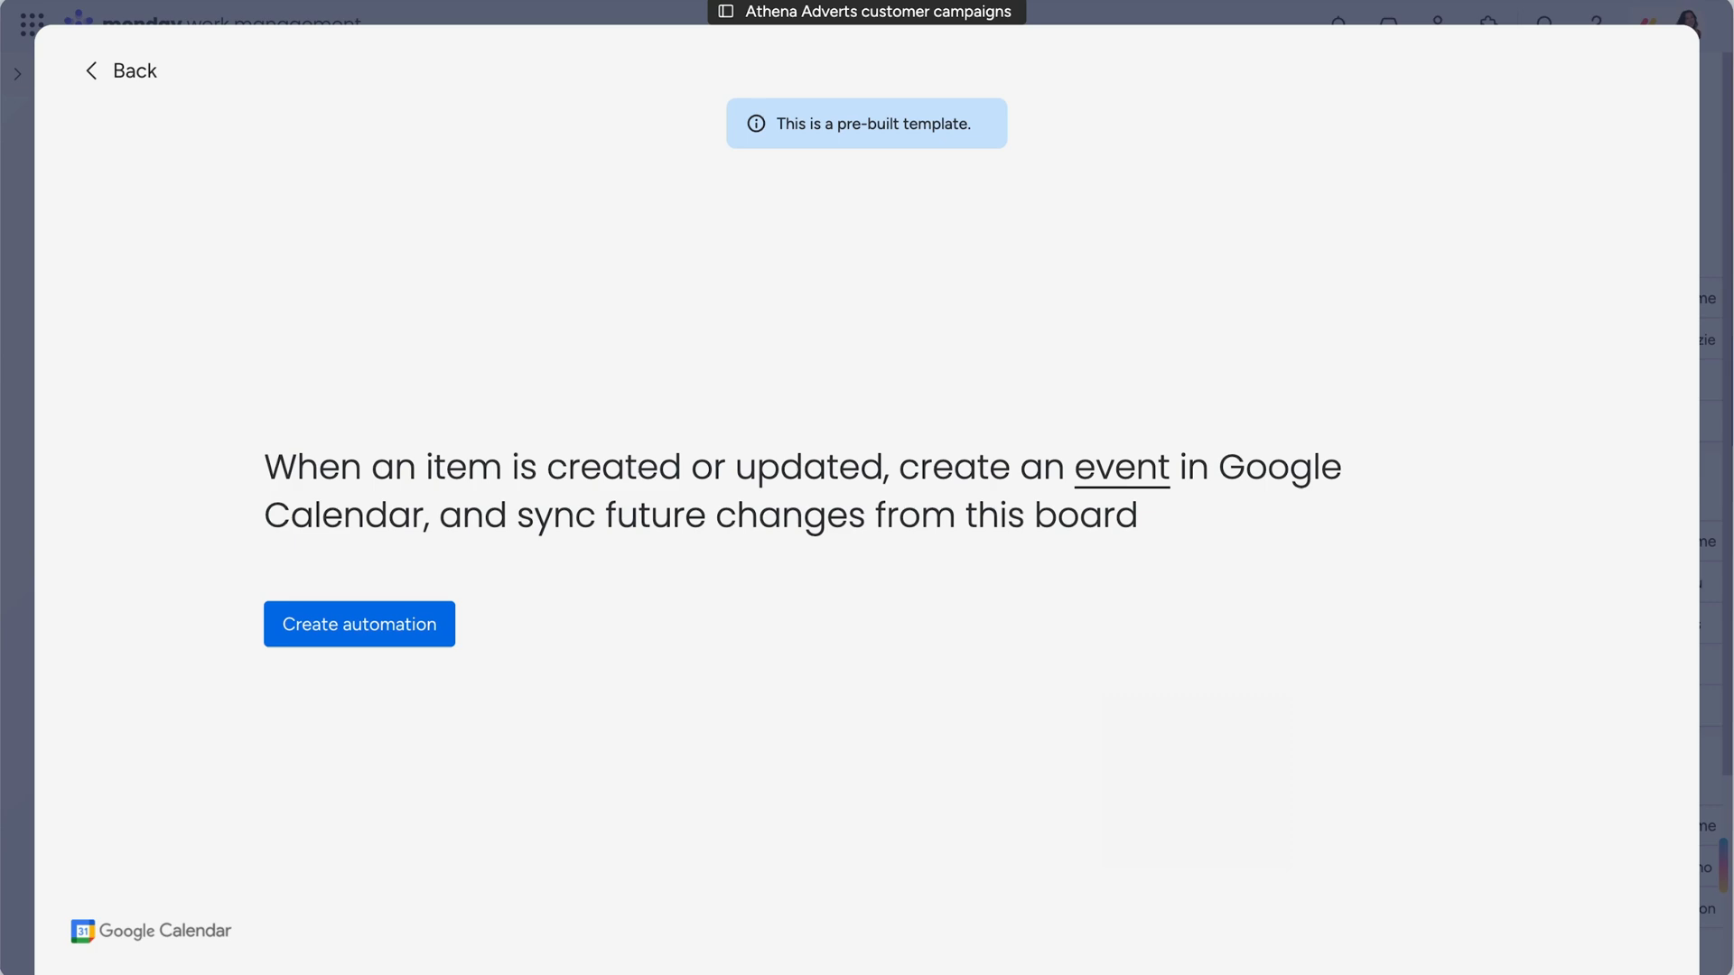
pyautogui.click(122, 70)
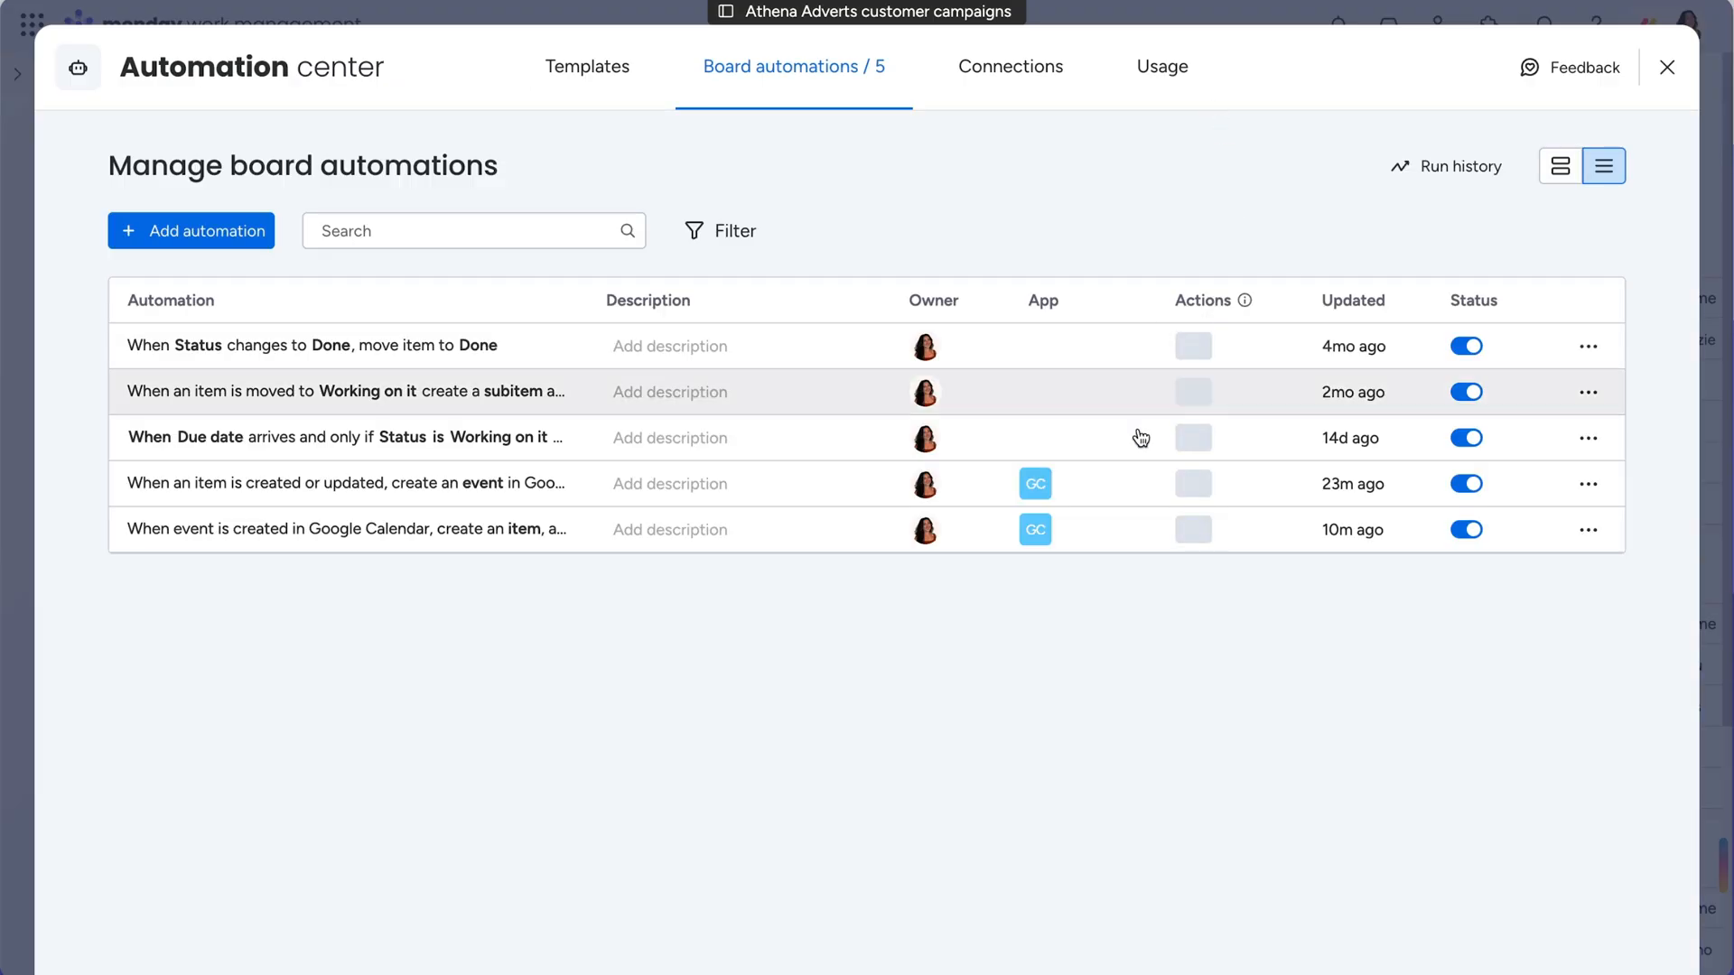
pyautogui.moveTo(1034, 529)
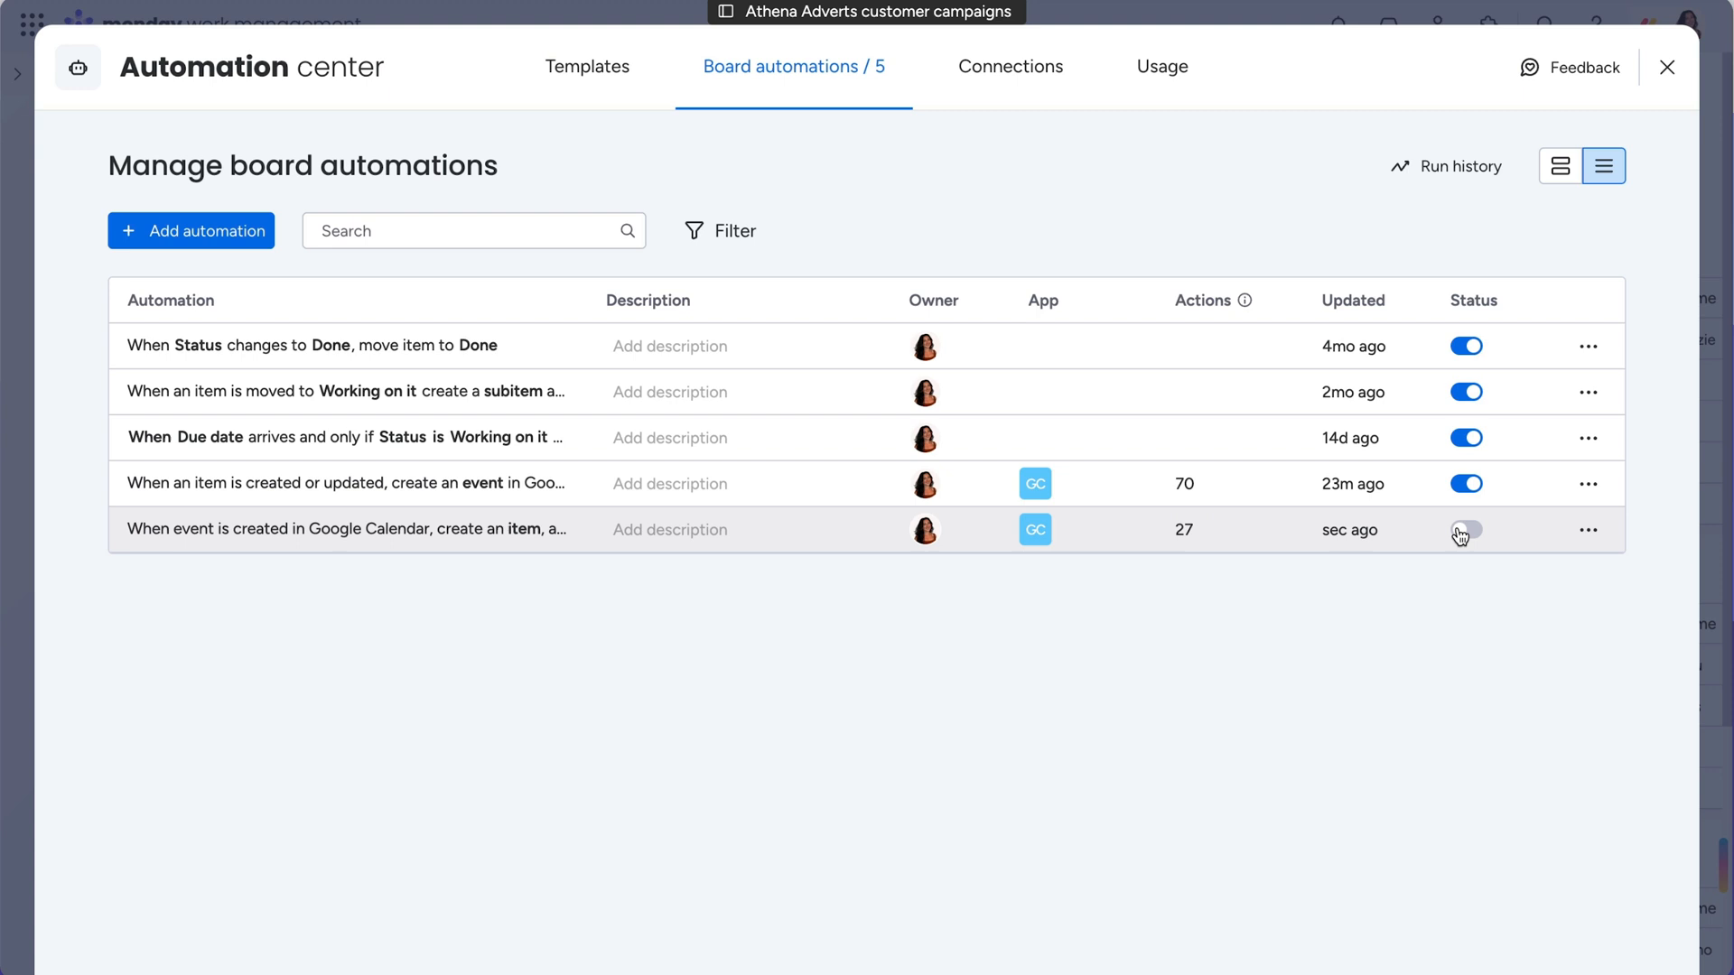
# Show the event-to-item automation's options, then return to Templates and scroll to installed apps.
pyautogui.click(1587, 483)
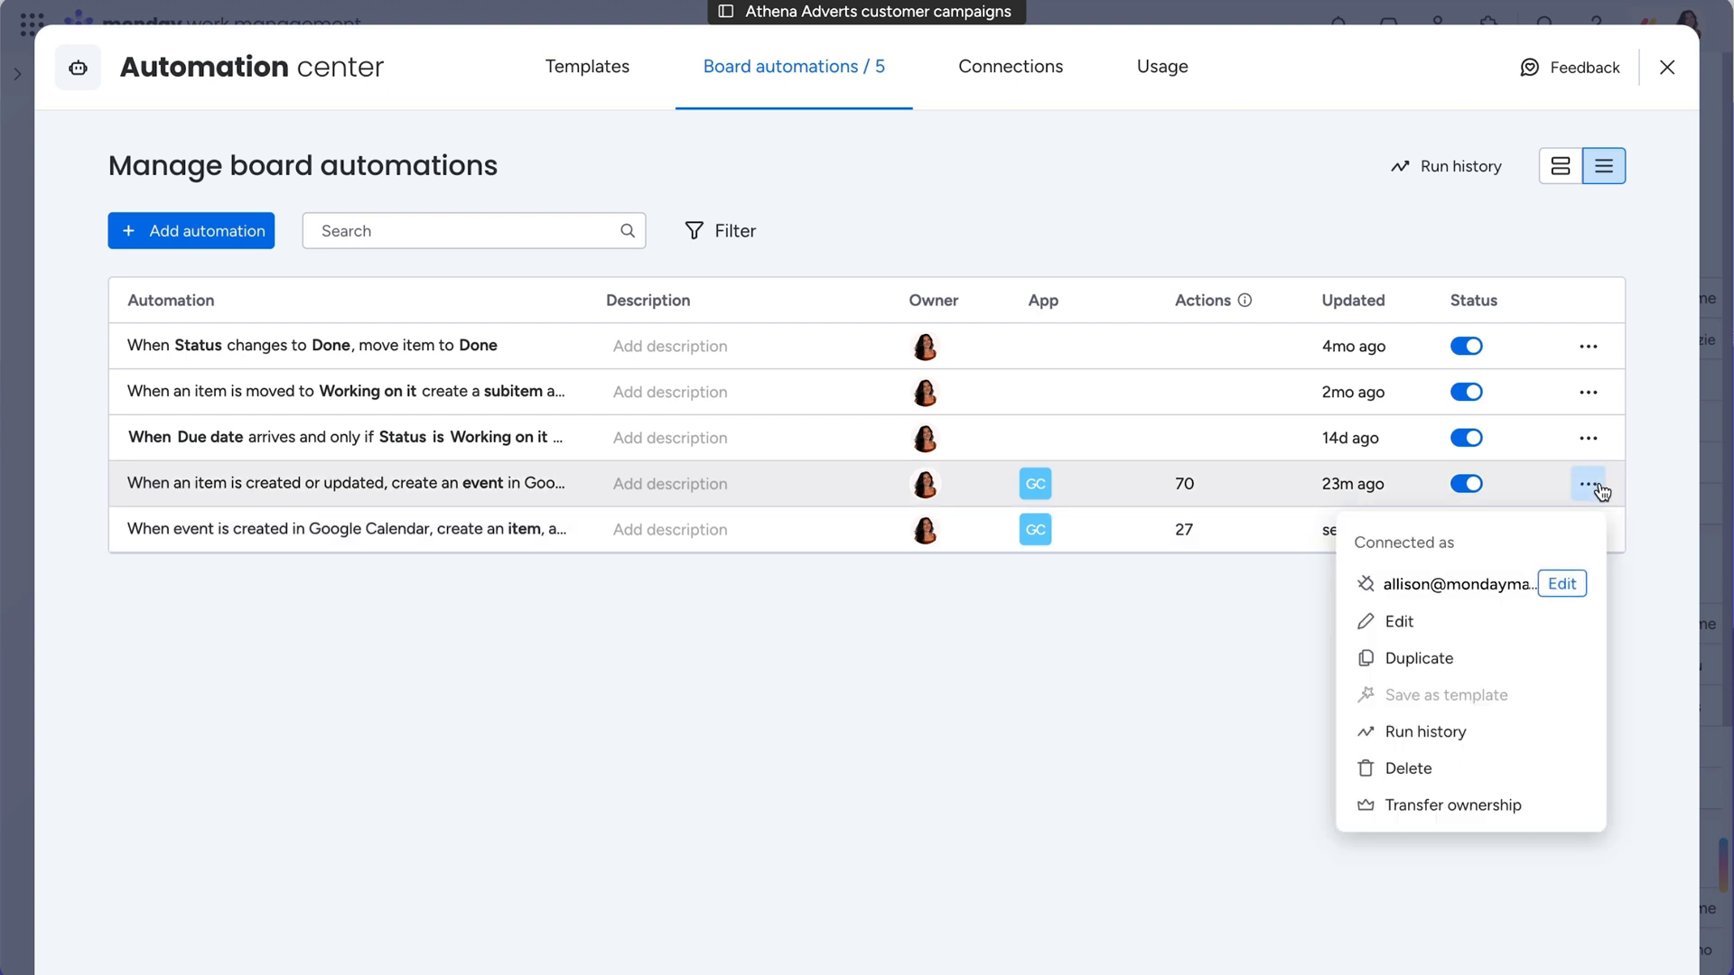
pyautogui.click(587, 66)
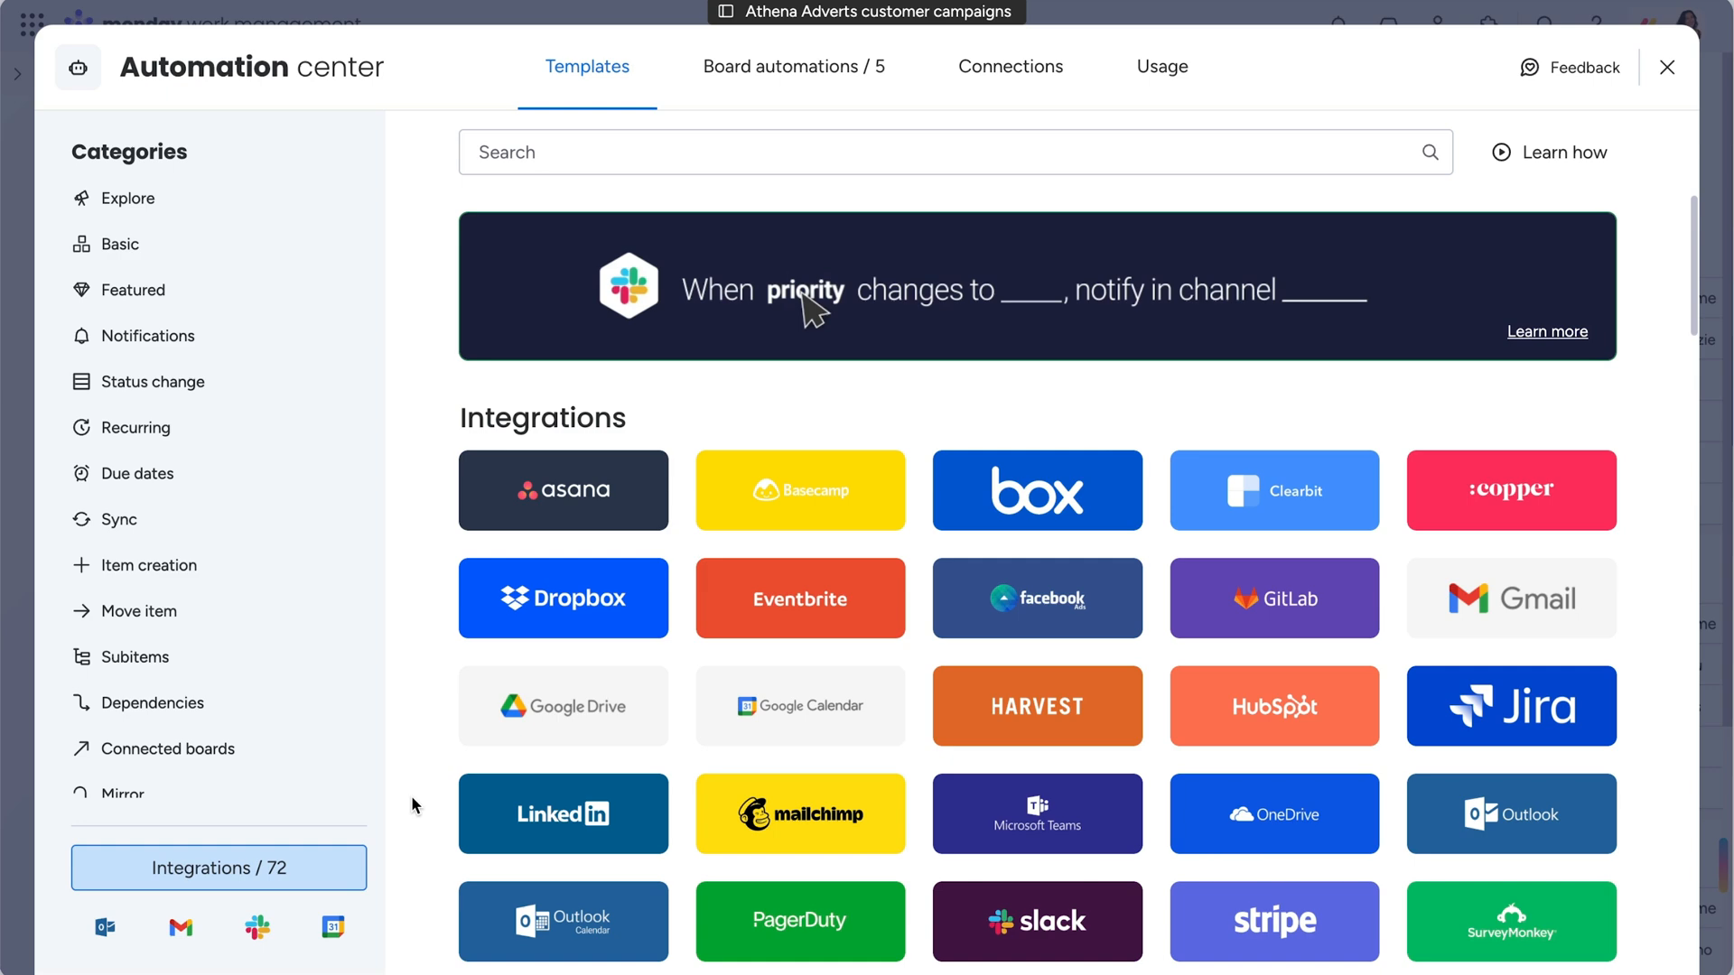
pyautogui.scroll(-3)
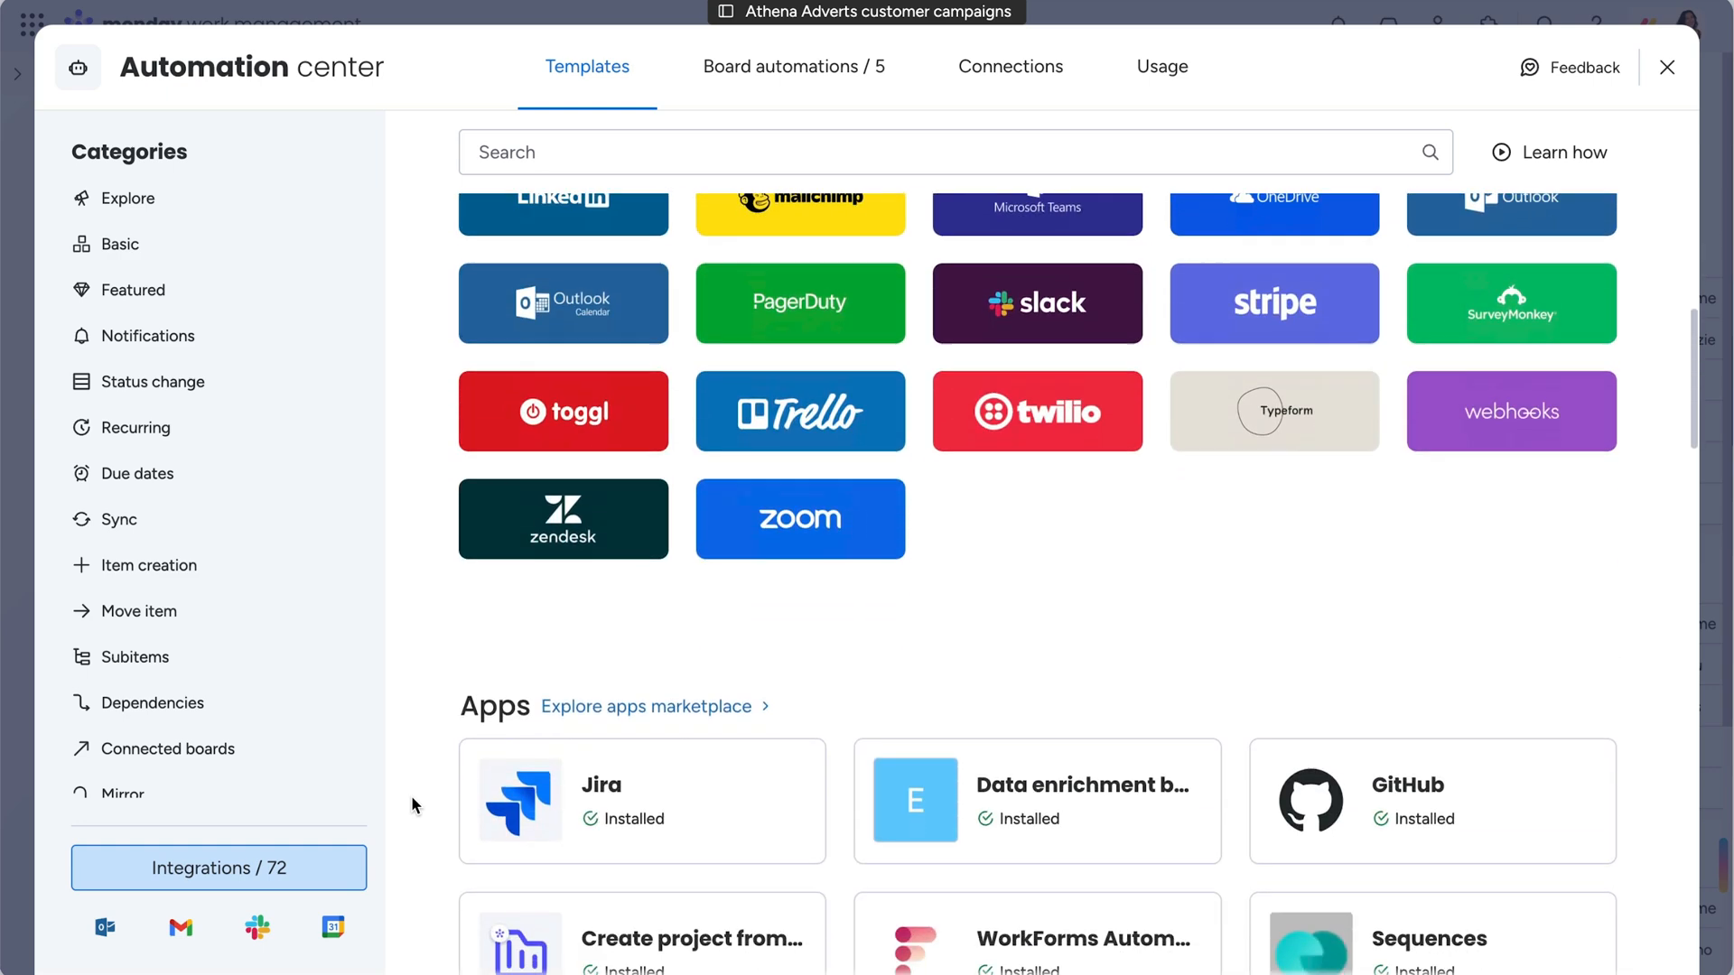
pyautogui.scroll(-3)
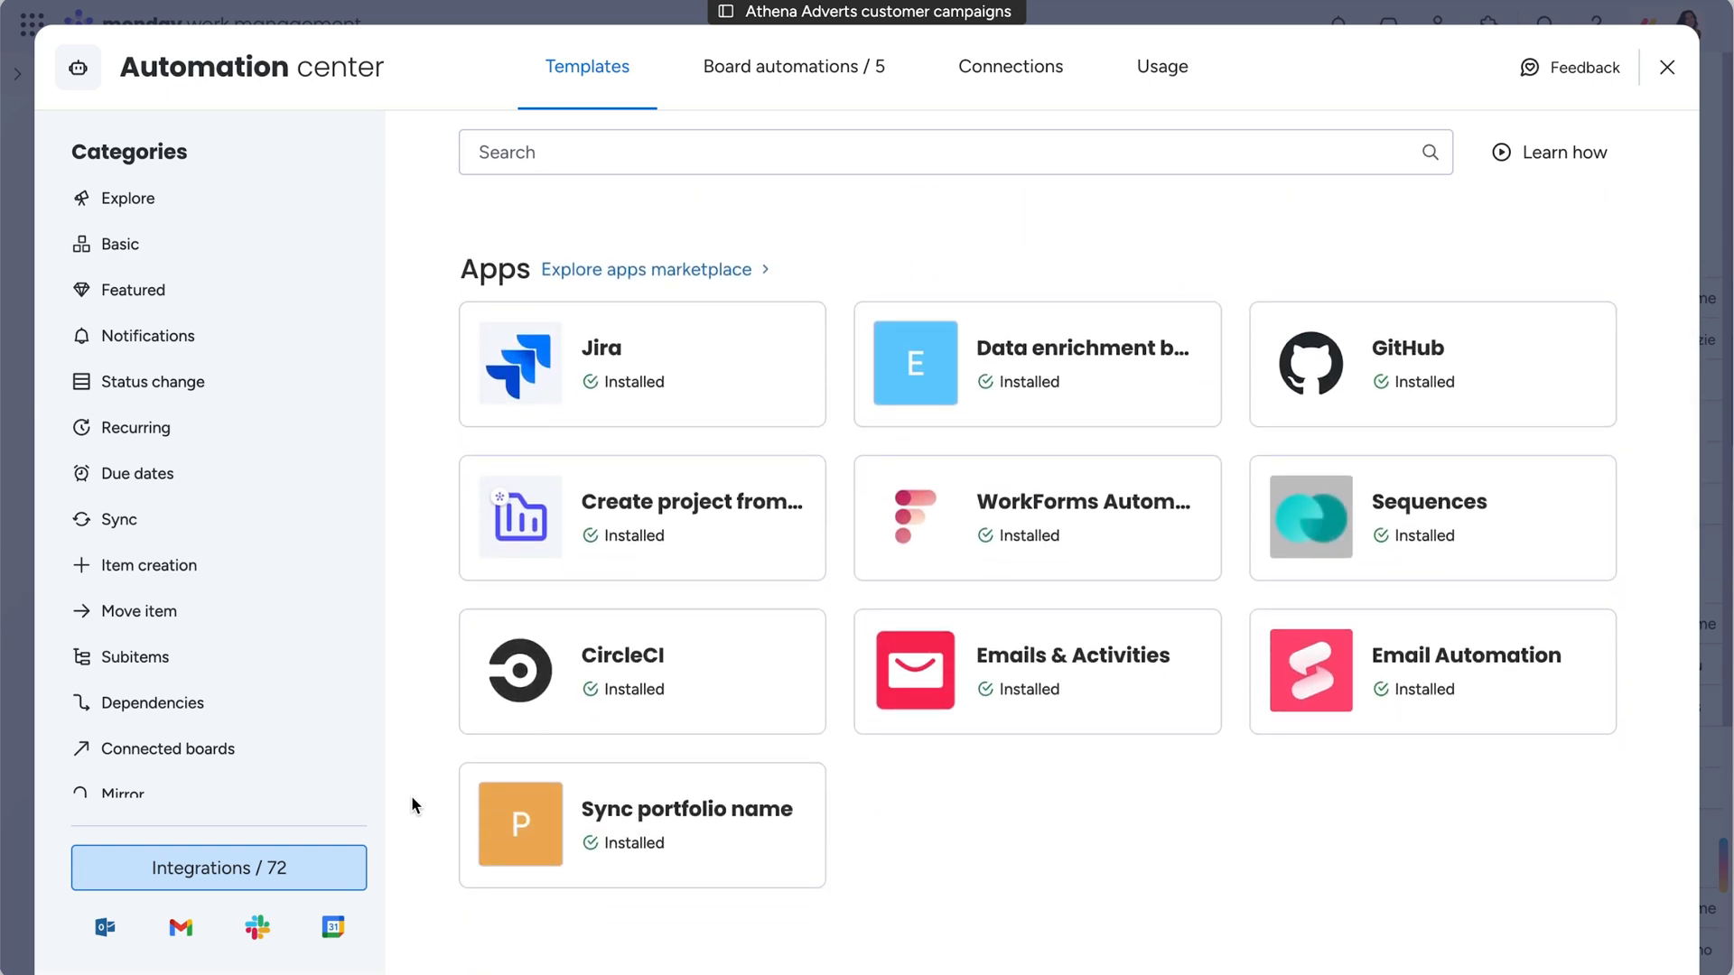
# Open the apps marketplace and scroll through Featured, Trending and Editor's choice apps.
pyautogui.click(646, 269)
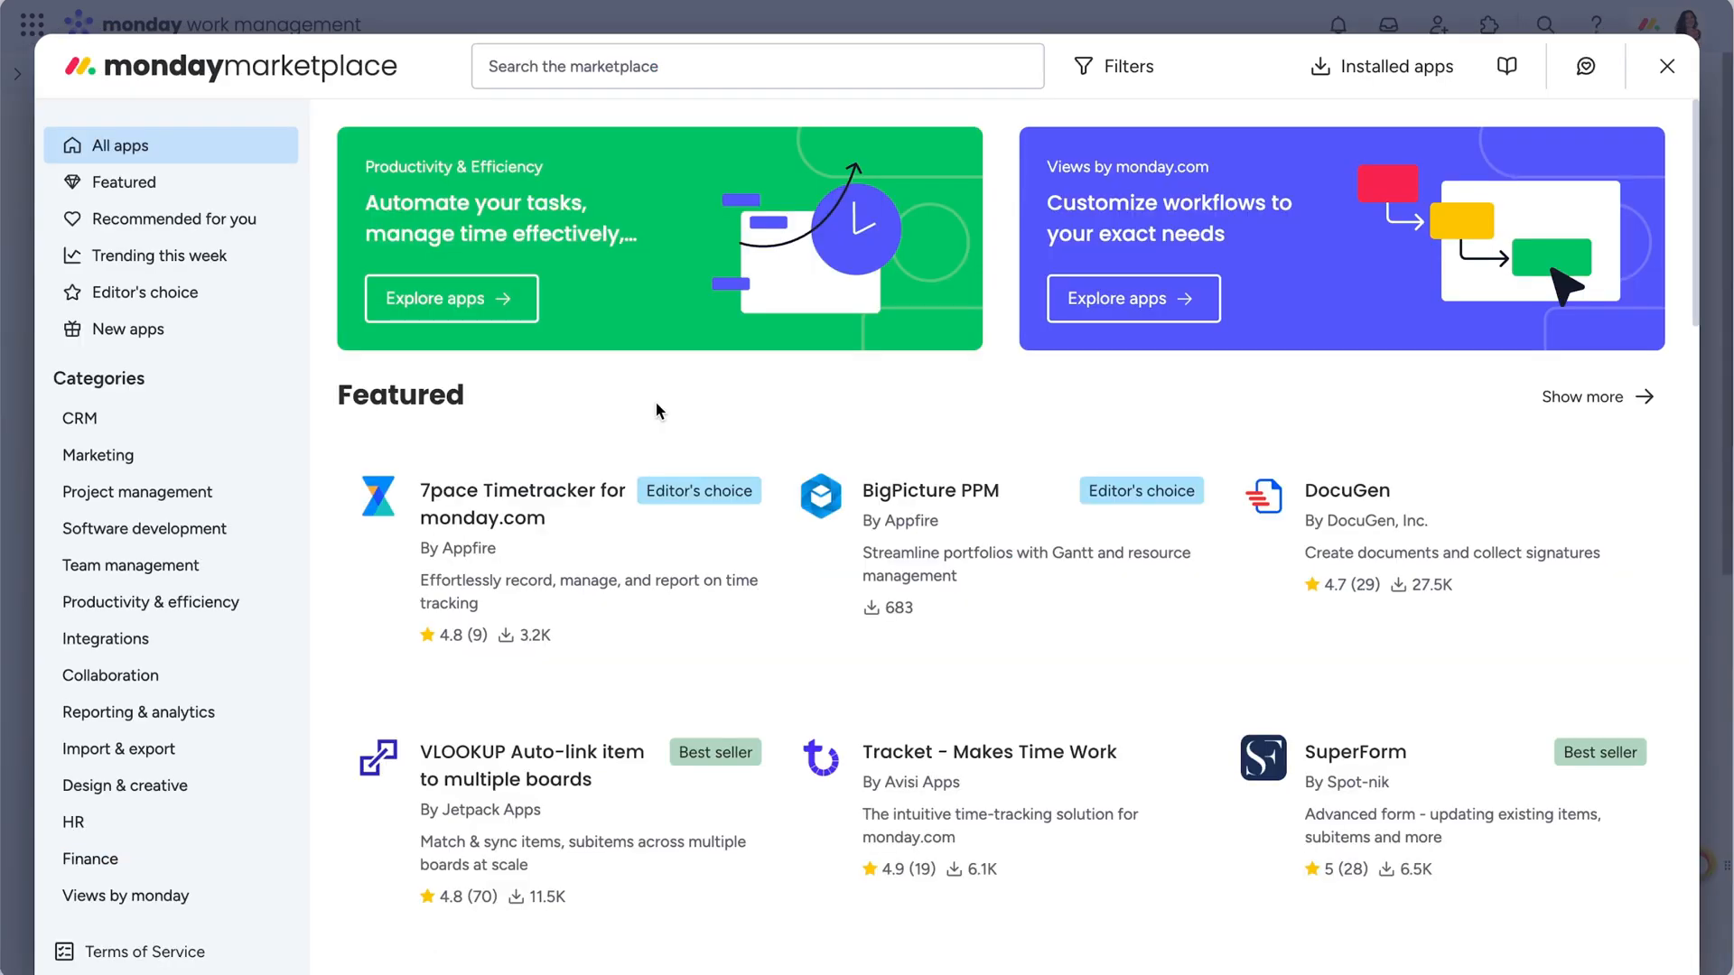
pyautogui.scroll(-3)
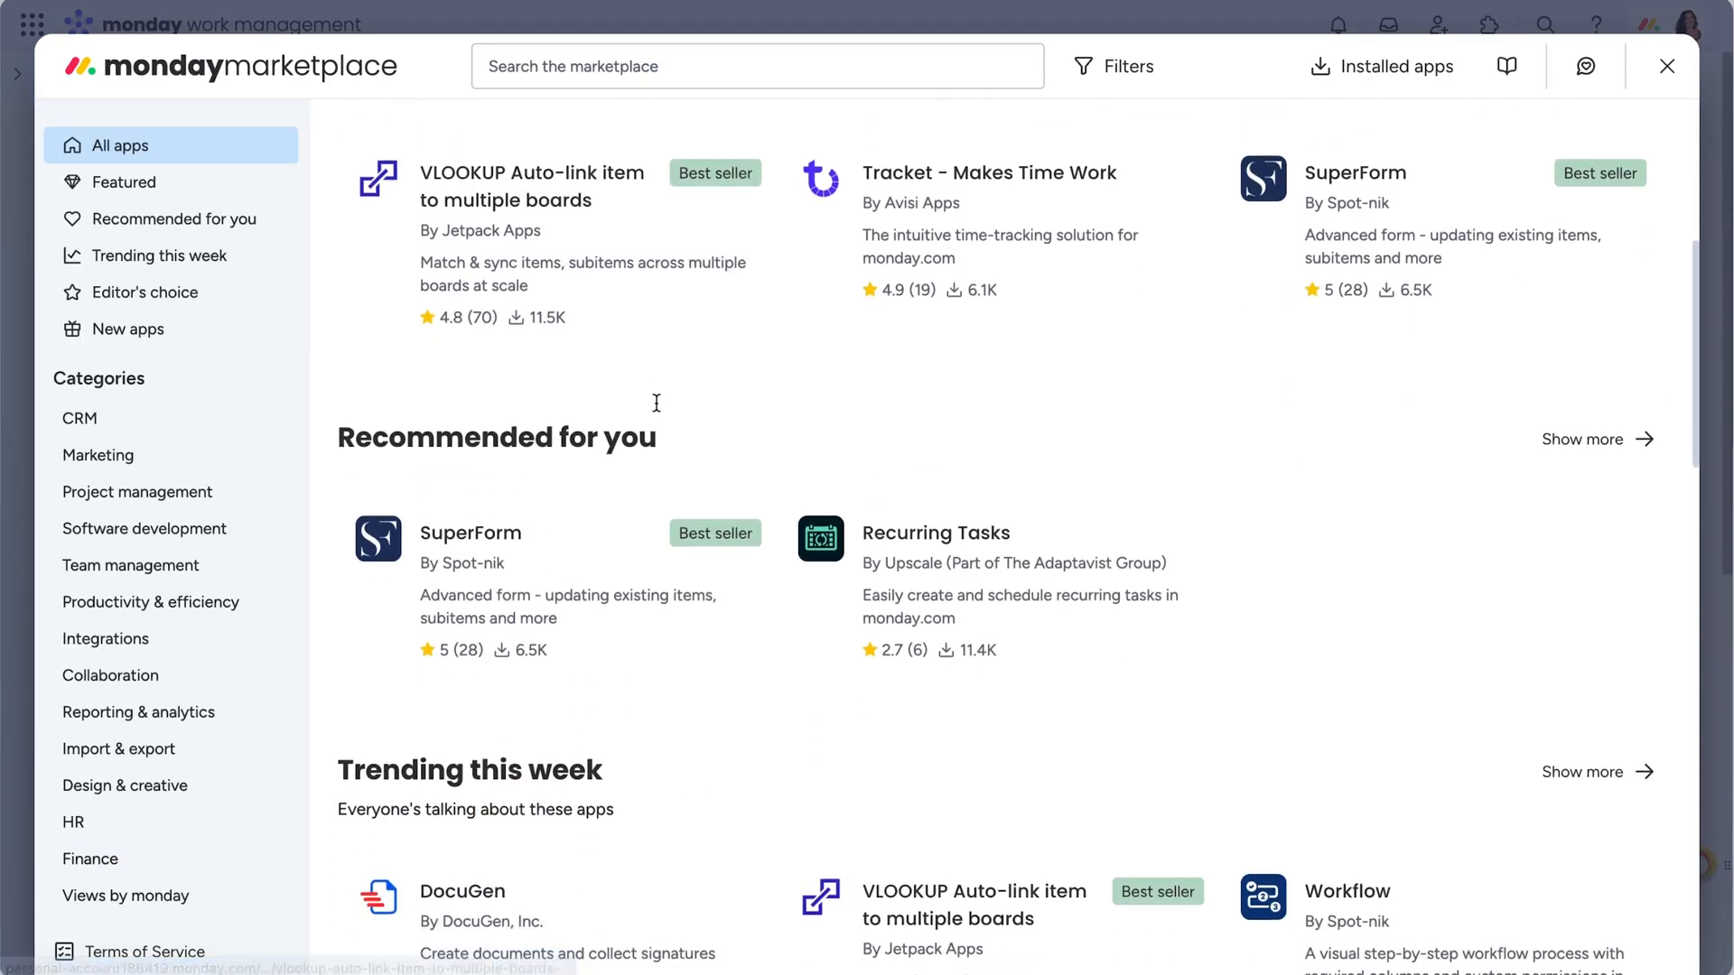
pyautogui.scroll(-3)
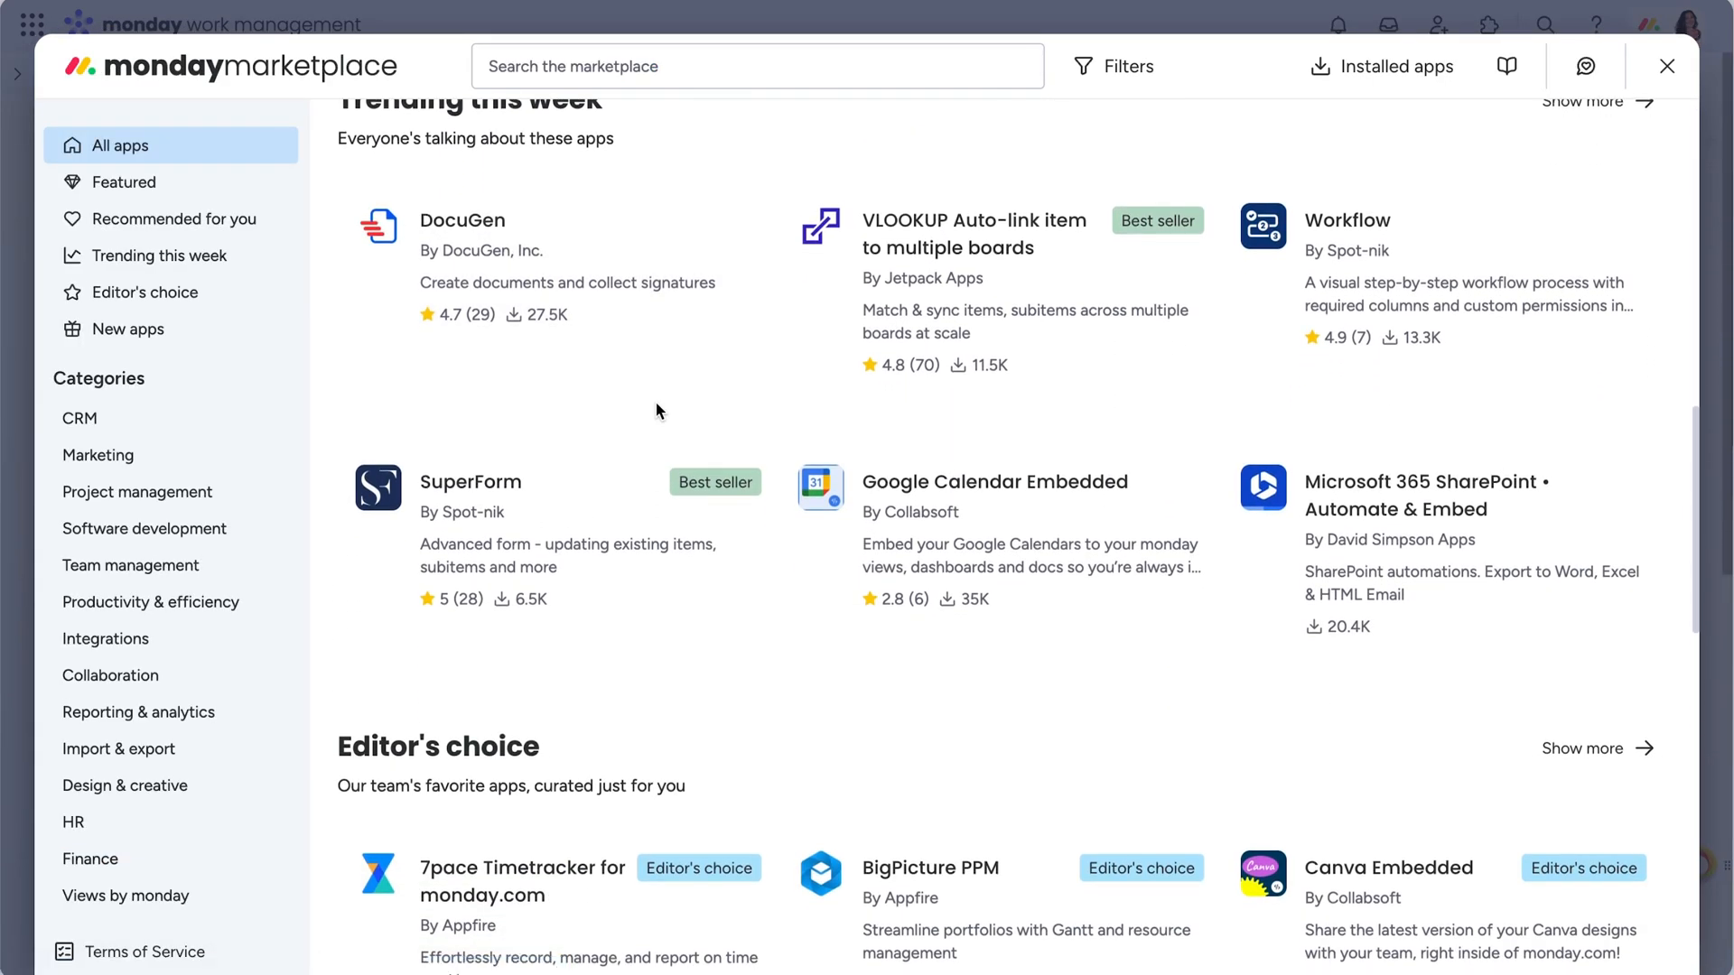
pyautogui.scroll(-3)
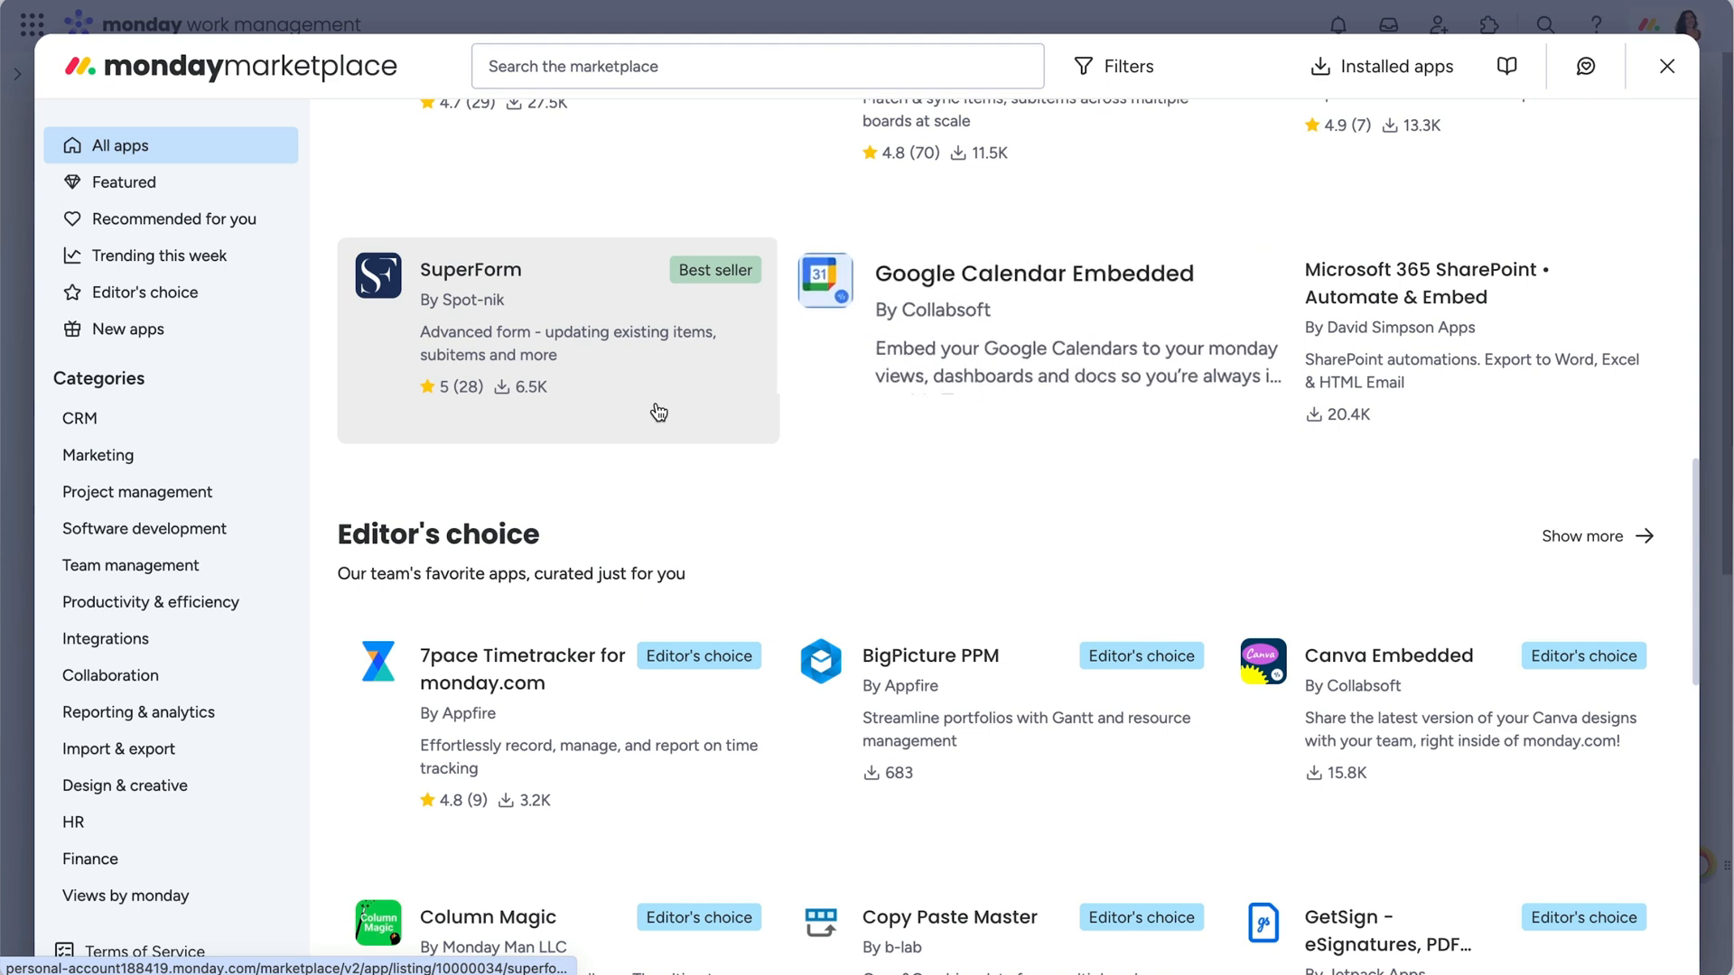